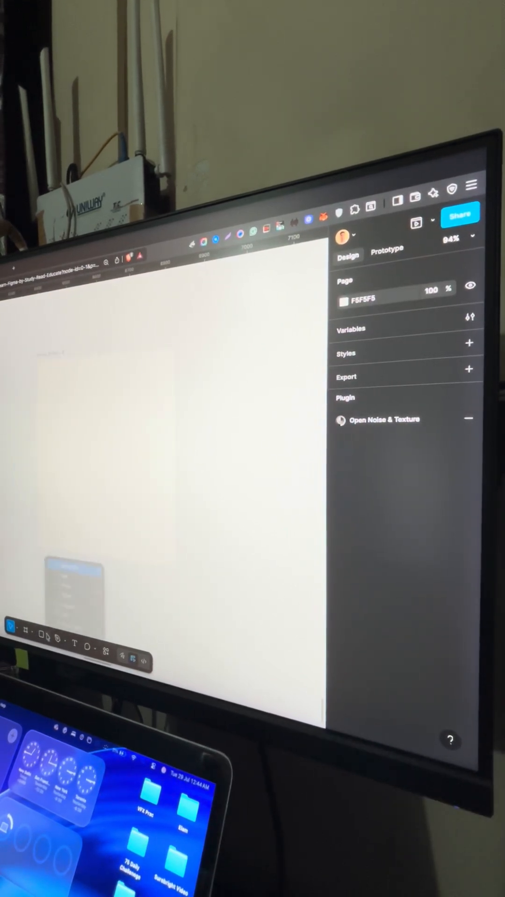
- Draw a circle and two triangles in the frame and fill them purple, deep blue and pink
drag(54, 426, 115, 515)
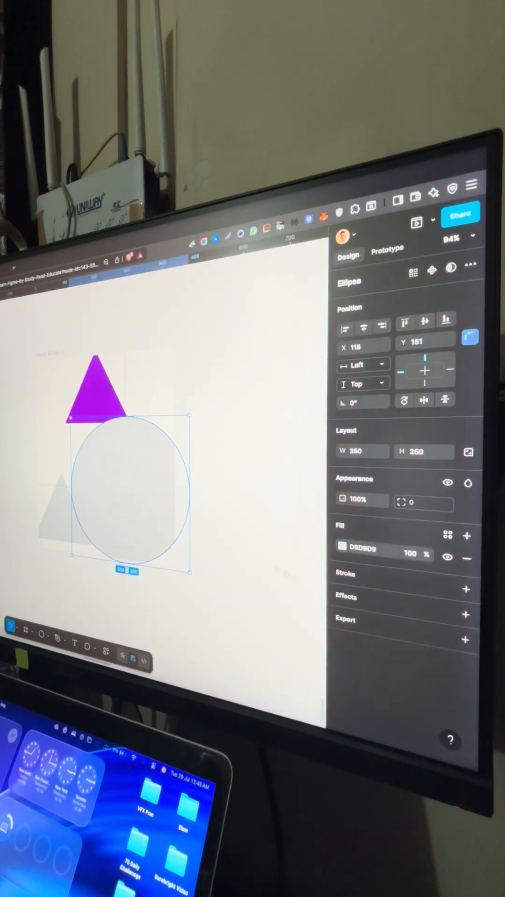
click(342, 548)
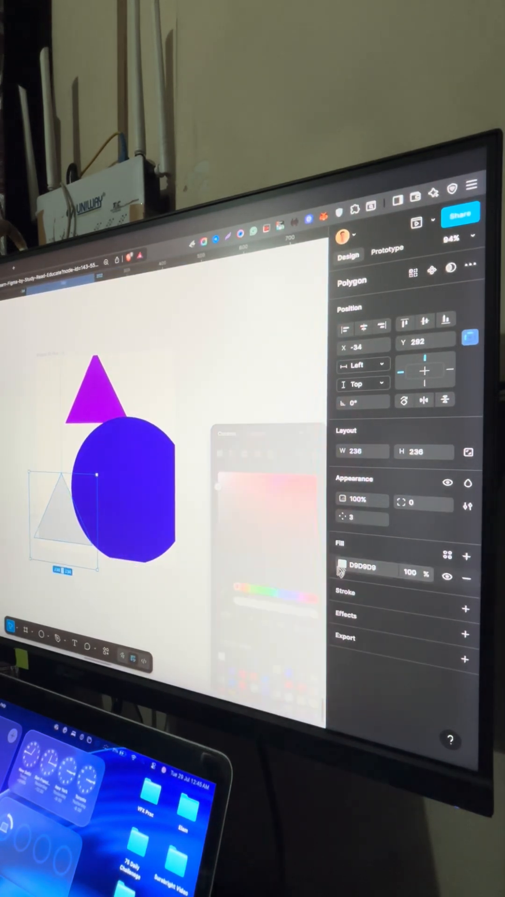
click(341, 569)
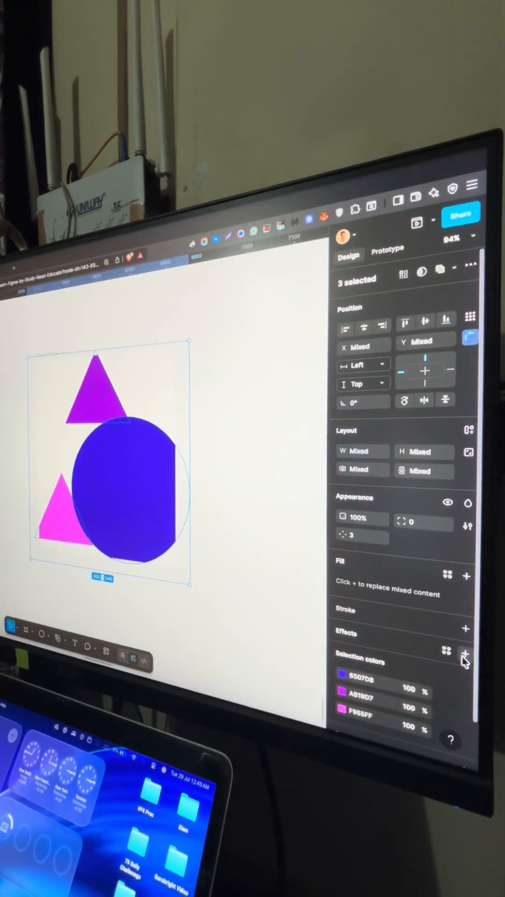
- Add a Layer blur effect of 134 to the three shapes so they blend into a soft gradient
click(466, 629)
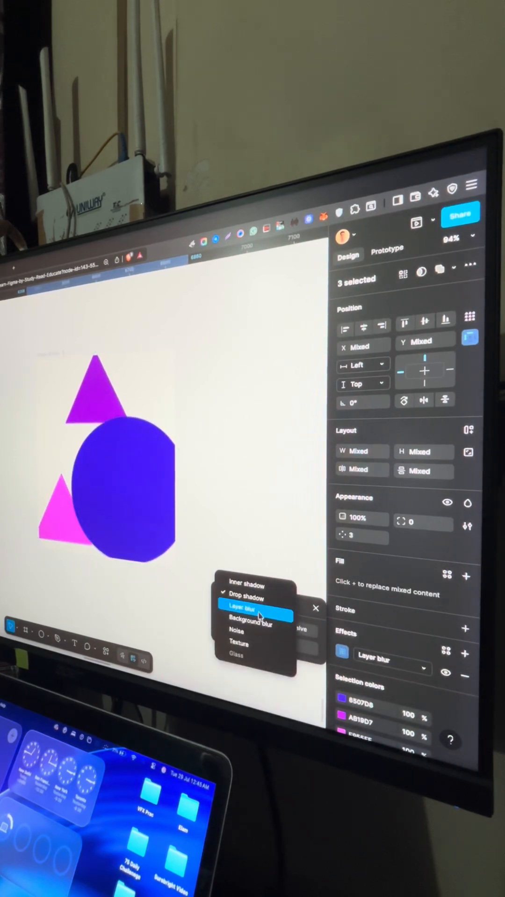
click(247, 606)
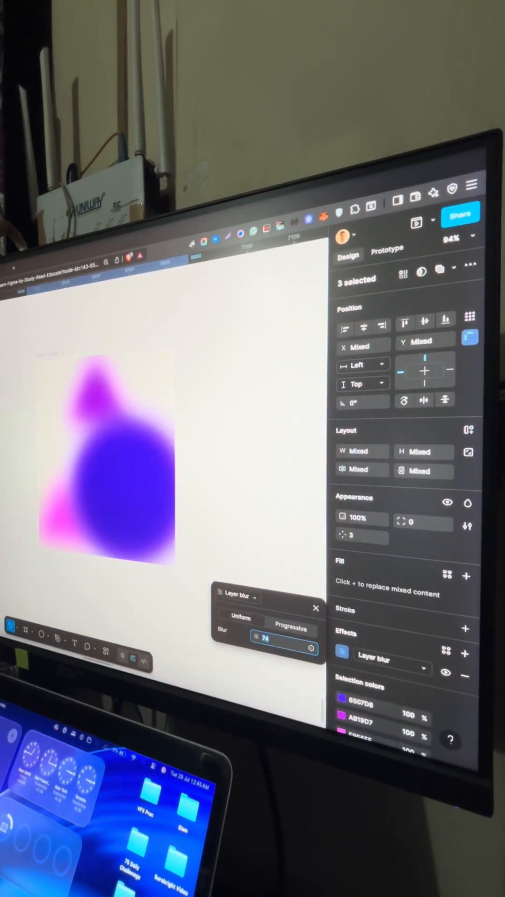
text(134)
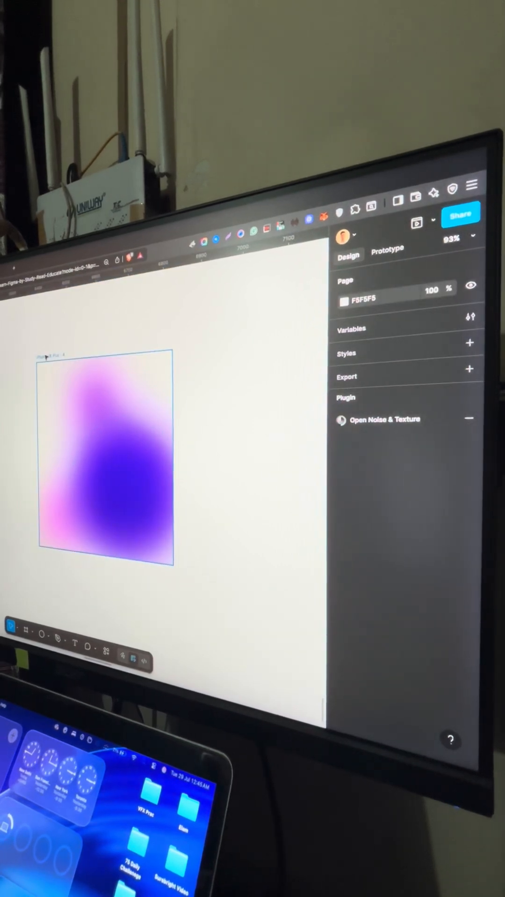
- Duplicate the gradient frame and rearrange the blobs in each copy to form component variants
click(106, 452)
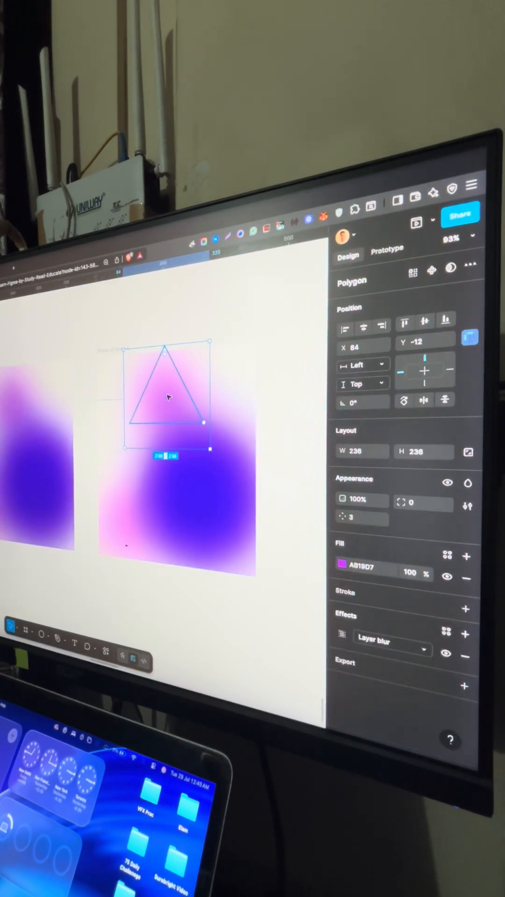
drag(166, 401, 132, 520)
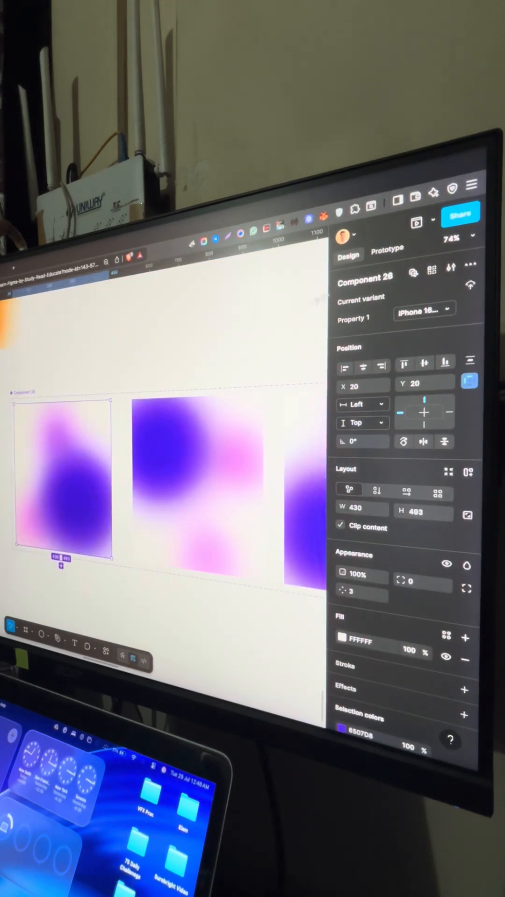
- Link the first variant to the next with a Change to, Smart animate interaction
click(387, 249)
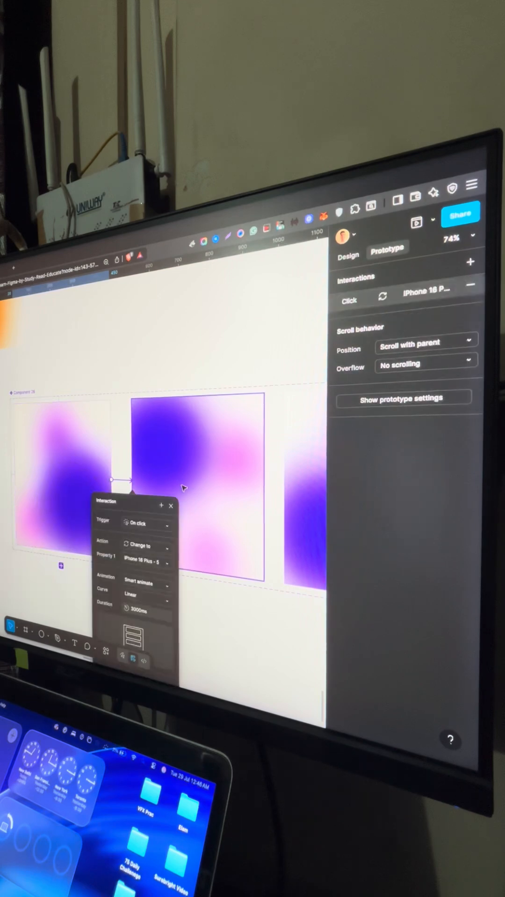
click(147, 522)
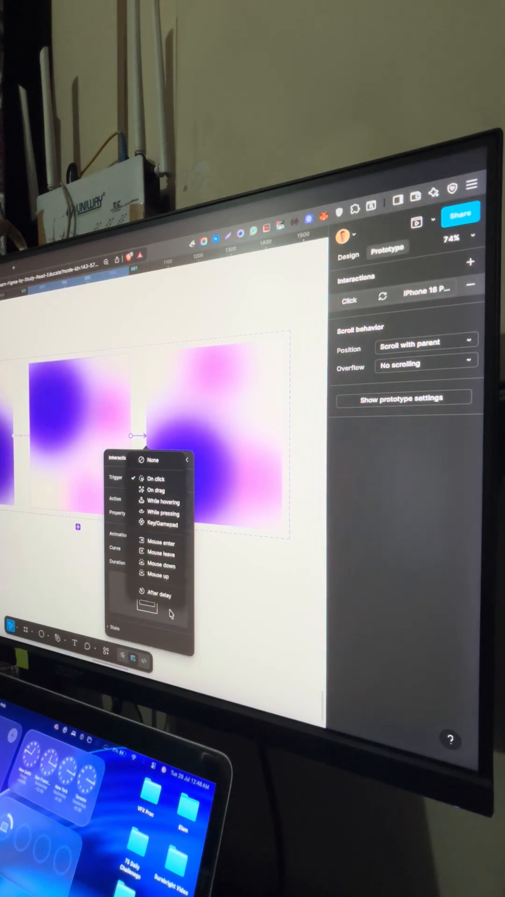
click(161, 593)
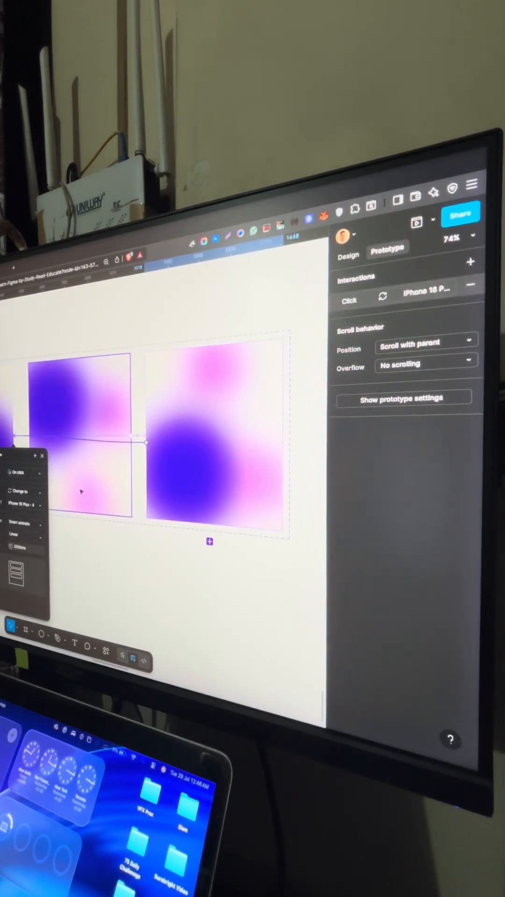
- Give the second transition an After delay trigger of 1ms
click(22, 473)
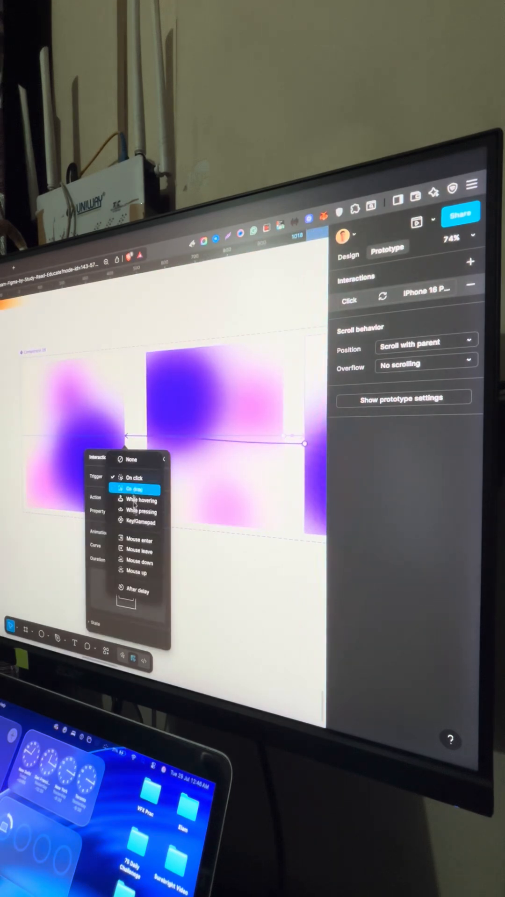
click(138, 589)
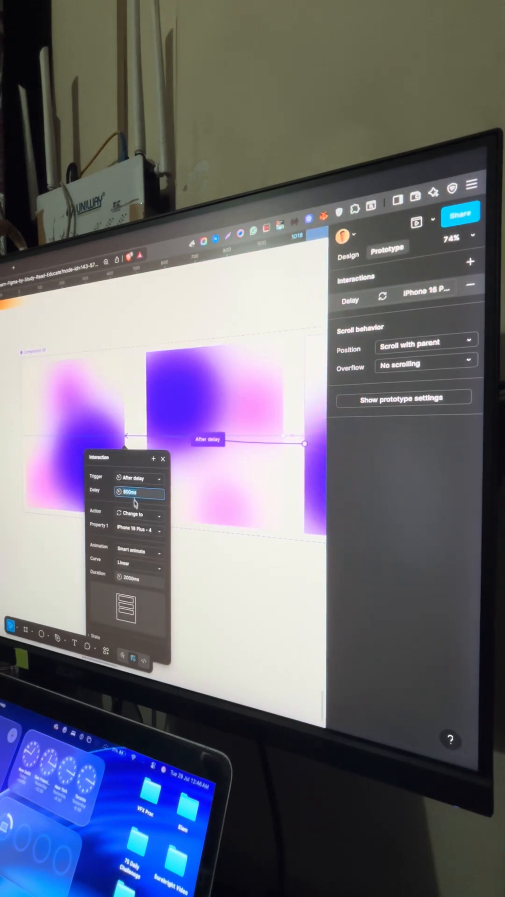
text(1ms)
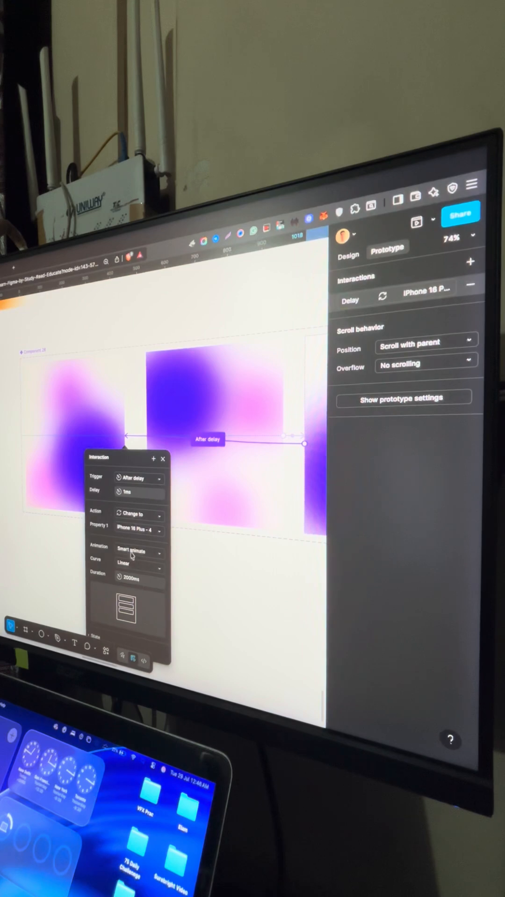
mouse_move(192, 583)
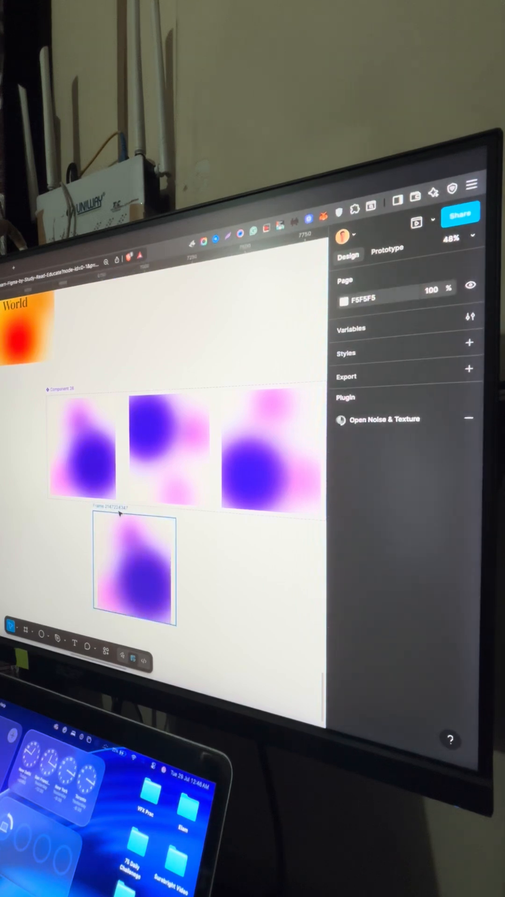
- Place the gradient instance in a new frame with centred white 'Hello' text over it
click(135, 572)
text(Hey)
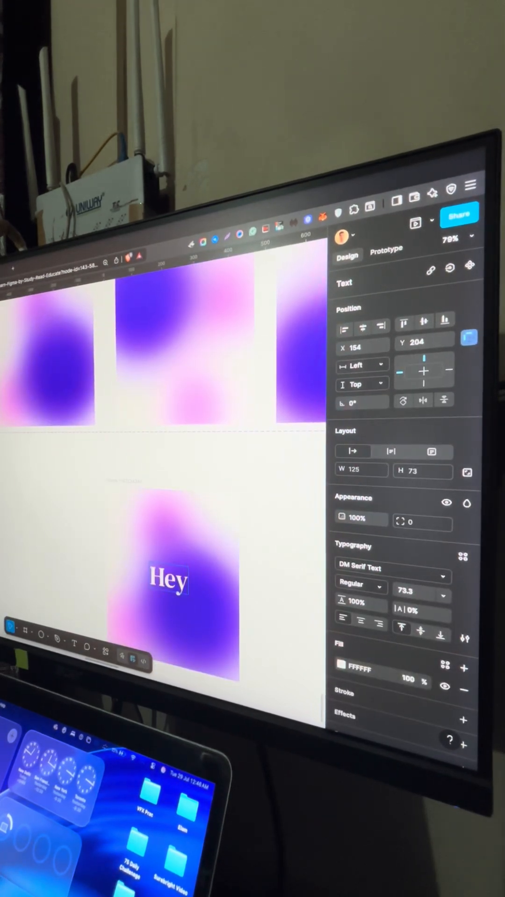
text(Hello)
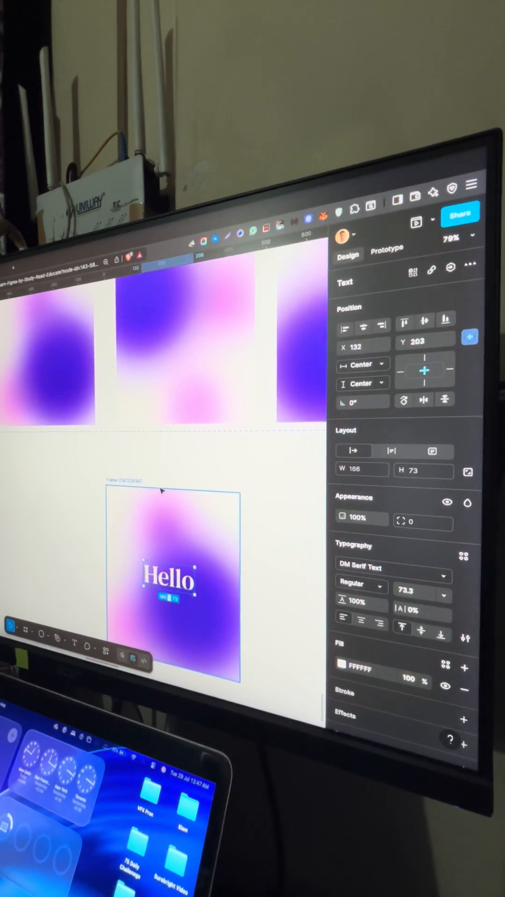
click(425, 222)
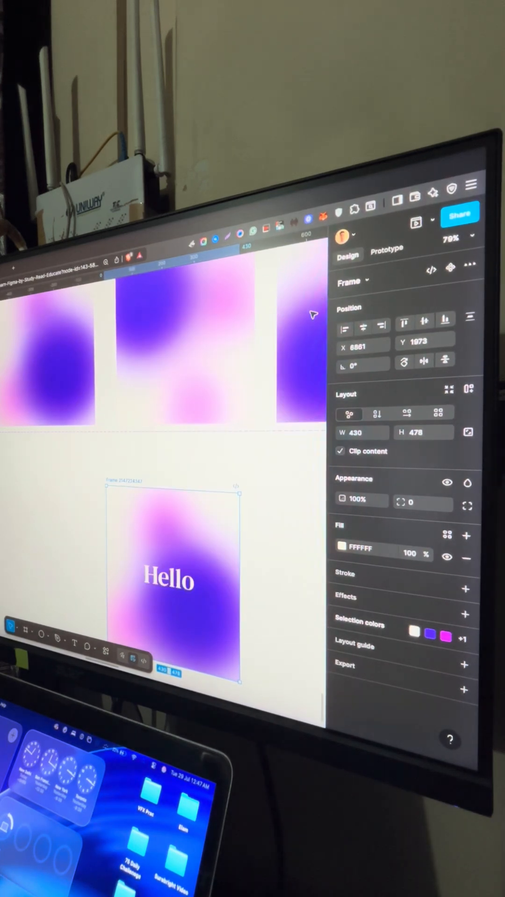
mouse_move(467, 484)
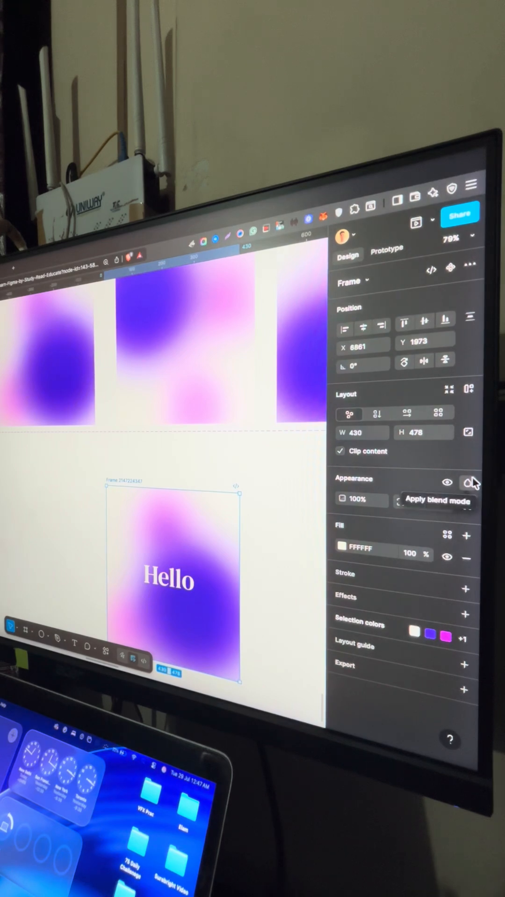
- Show the blend mode choices for the Hello frame in the Appearance section
click(469, 483)
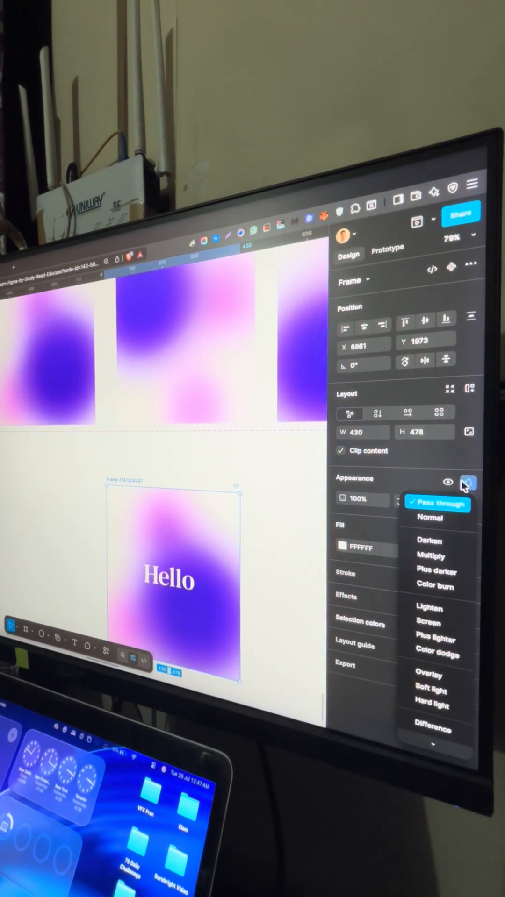